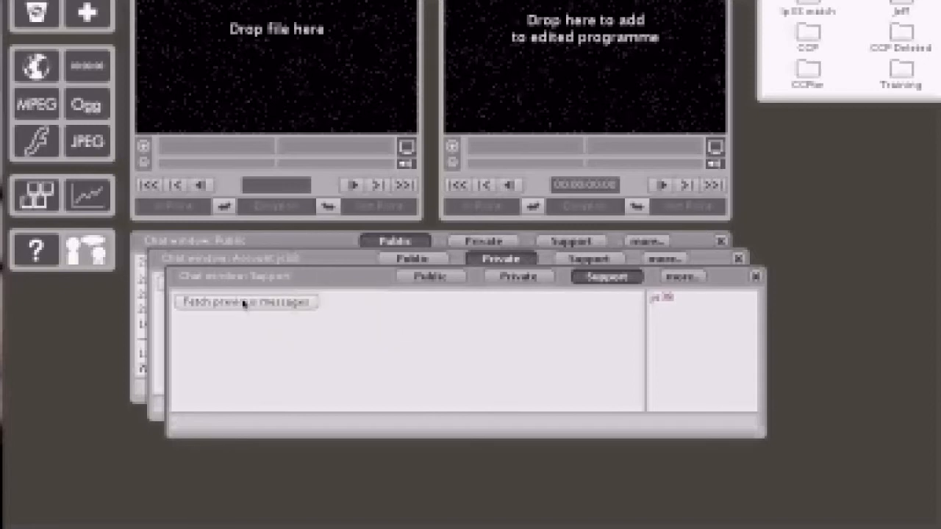
Request previous messages in the Support chat to show the 'How far back?' menu
left_click(247, 302)
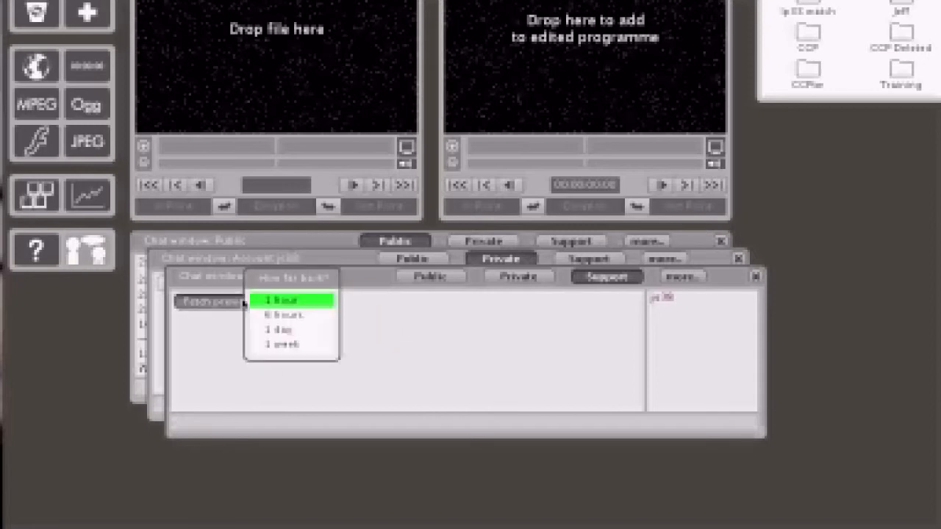